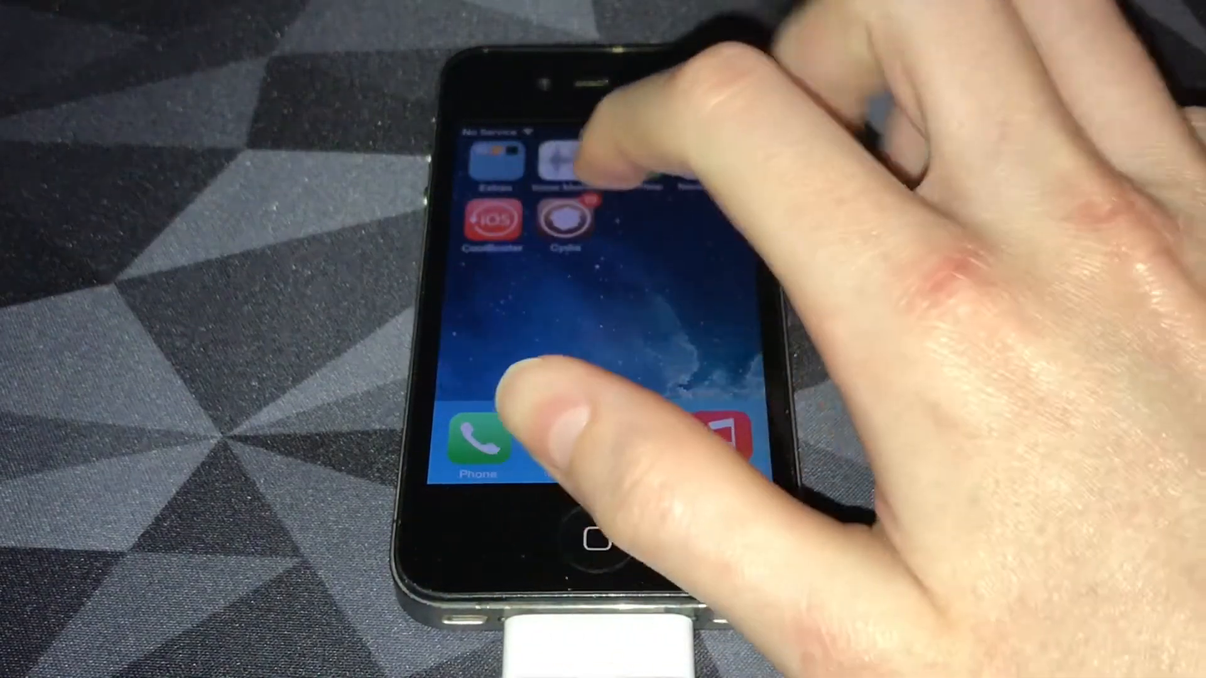
Step: Launch CoolBooter and boot the iOS 6.1 system until the Lock your device alert appears
left_click(493, 223)
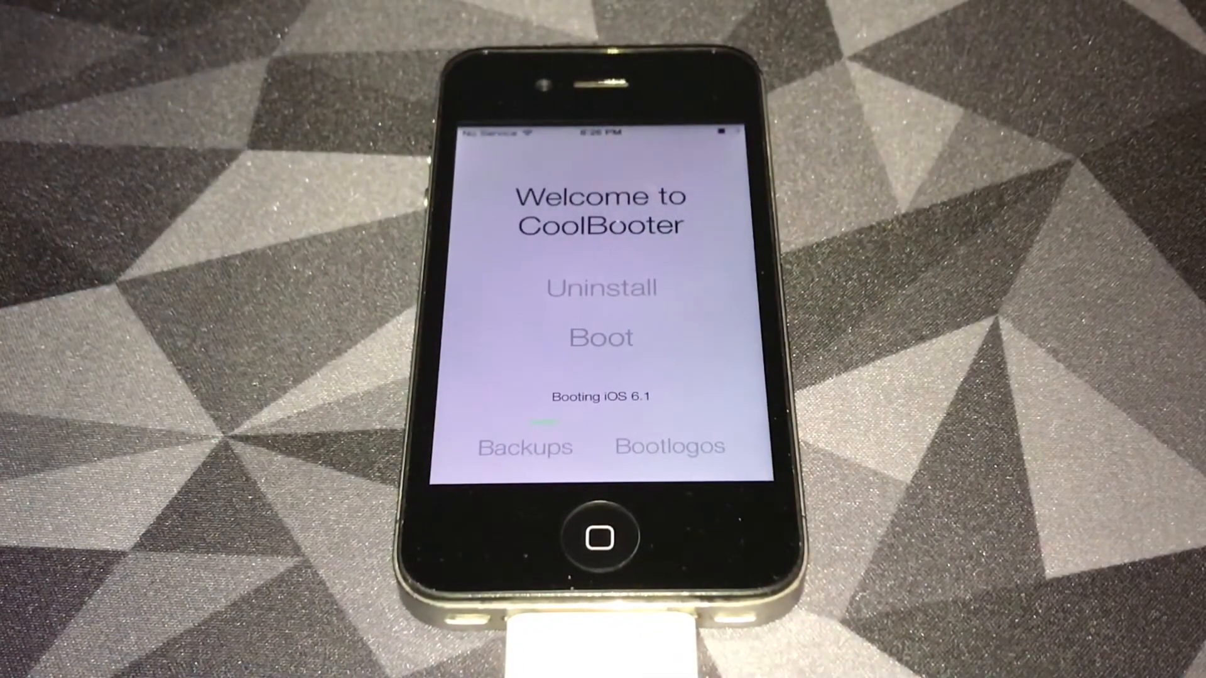
left_click(602, 336)
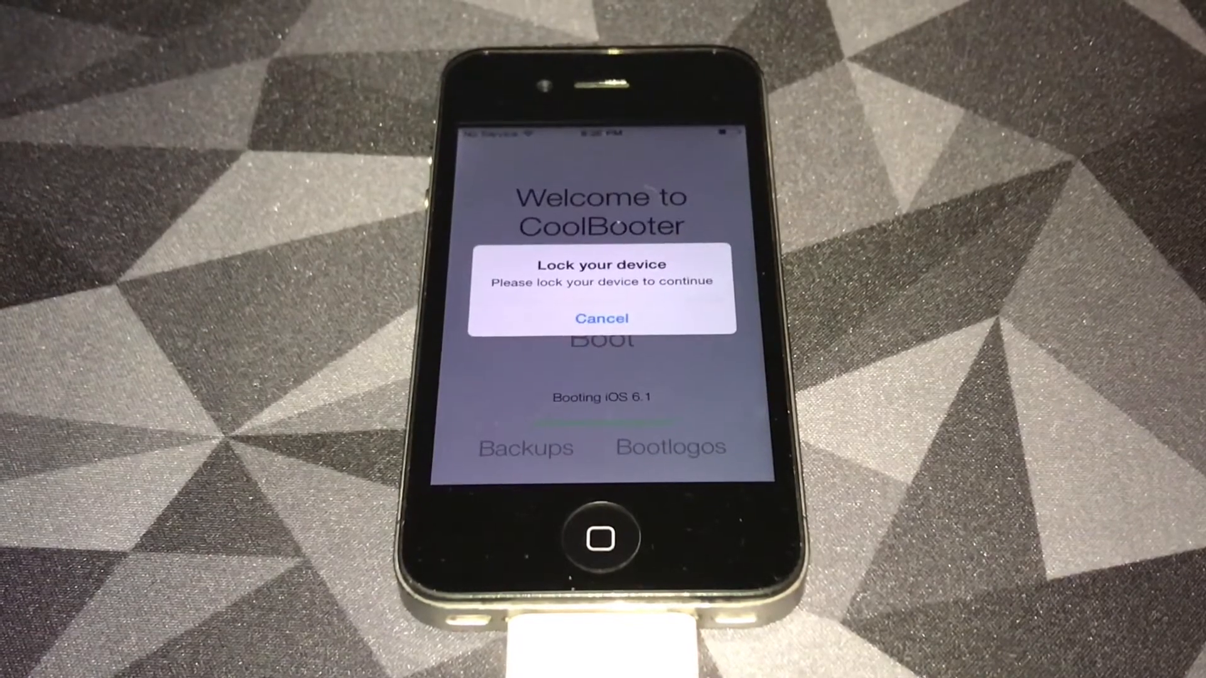